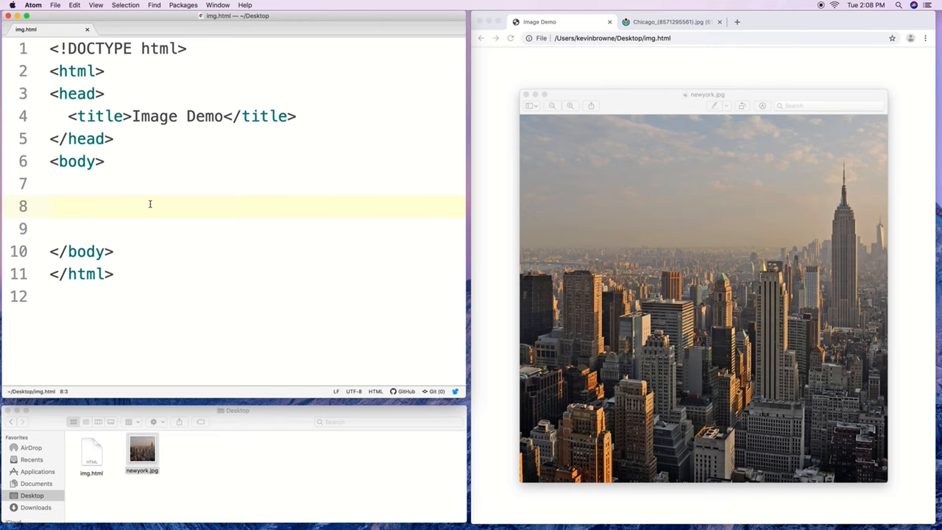
- Add <img src="newyork.jpg"> inside the body and reload Chrome to show the skyline photo
{"action": "left_click", "coordinate": [67, 204]}
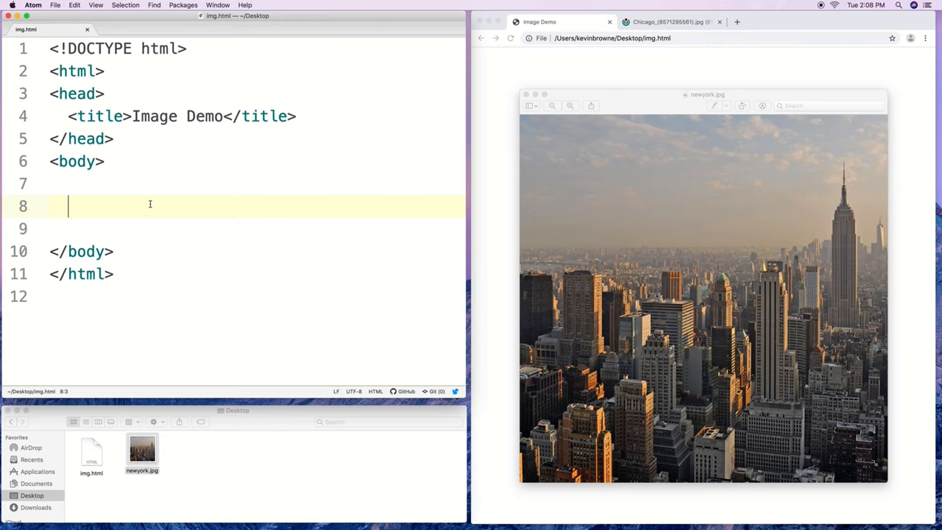
{"action": "type", "text": "<"}
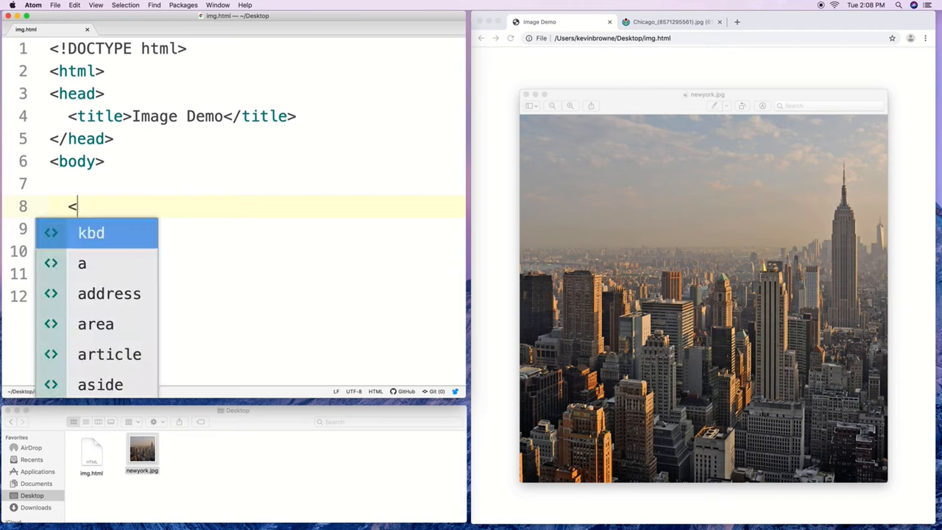
{"action": "type", "text": "img"}
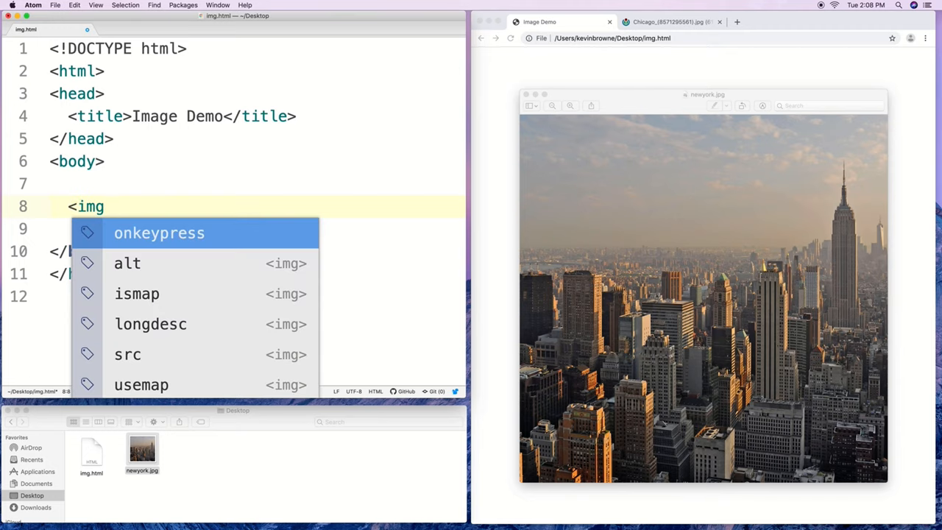
{"action": "type", "text": "src=\""}
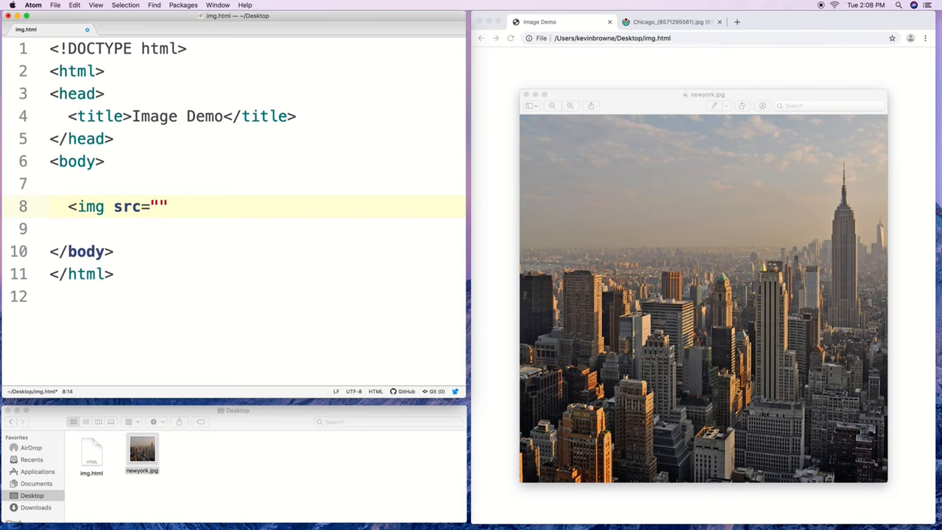
{"action": "type", "text": ">"}
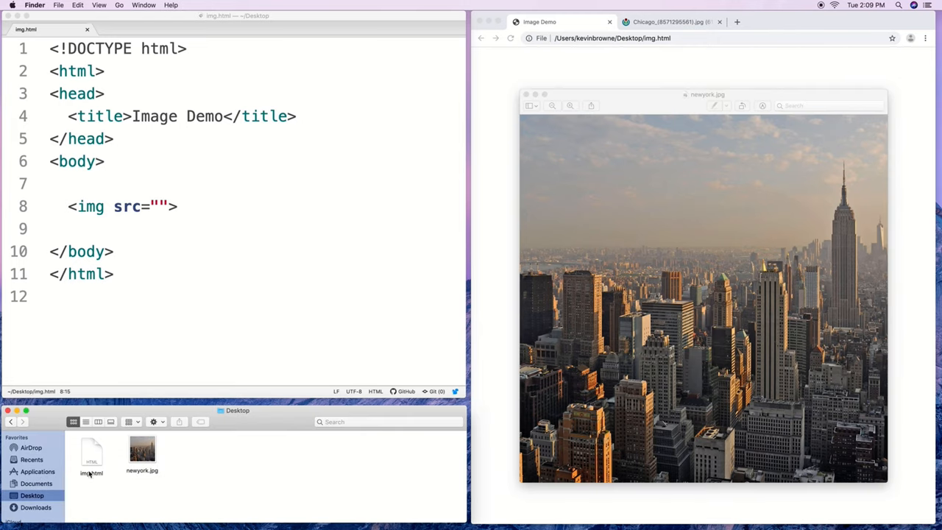
{"action": "mouse_move", "coordinate": [88, 480]}
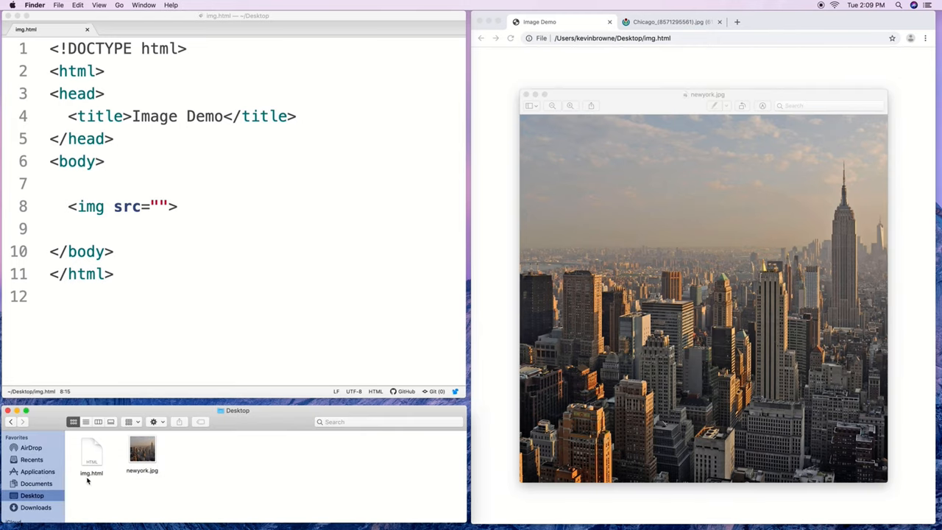
{"action": "mouse_move", "coordinate": [439, 321]}
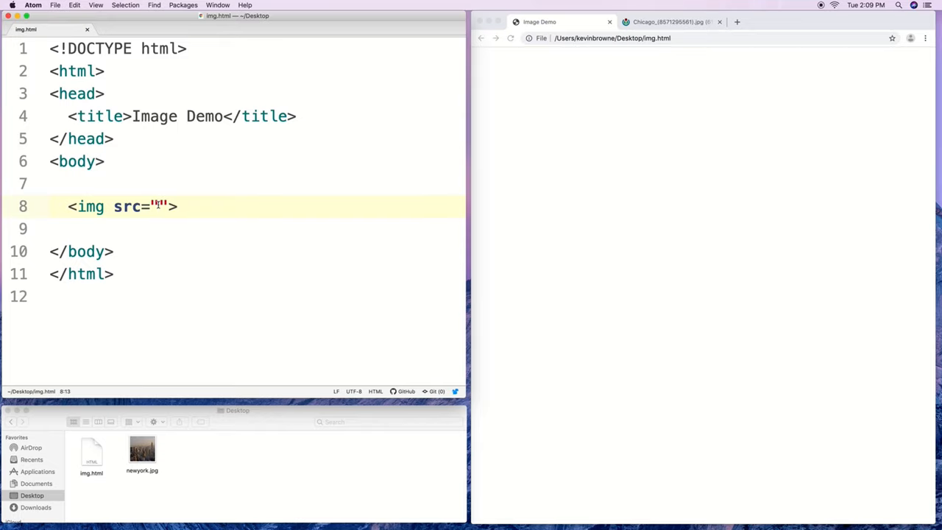
{"action": "type", "text": "newyork."}
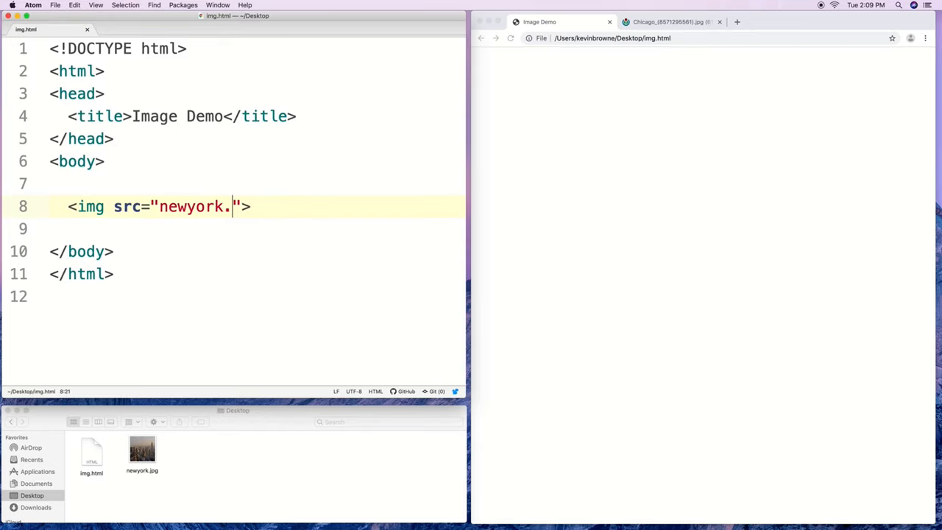
{"action": "type", "text": "jpg"}
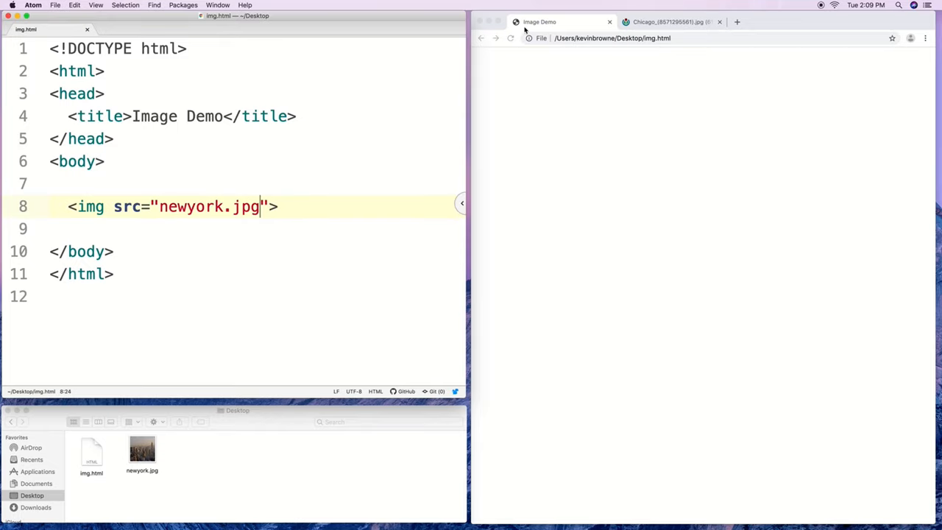
{"action": "left_click", "coordinate": [509, 38]}
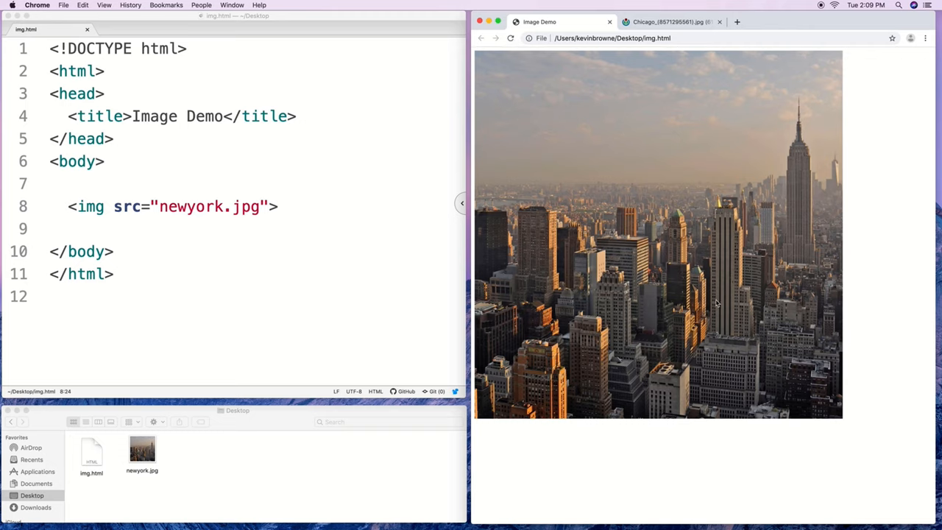
{"action": "mouse_move", "coordinate": [848, 438]}
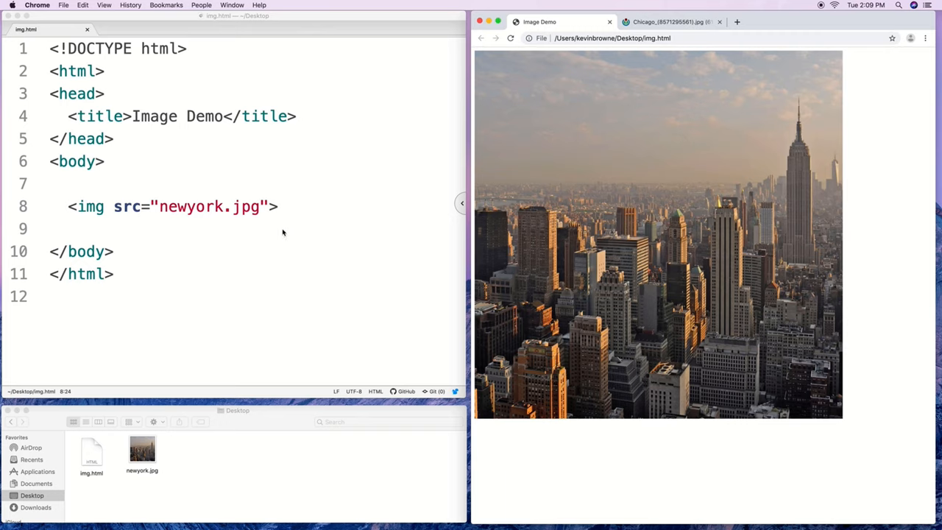
{"action": "mouse_move", "coordinate": [270, 209]}
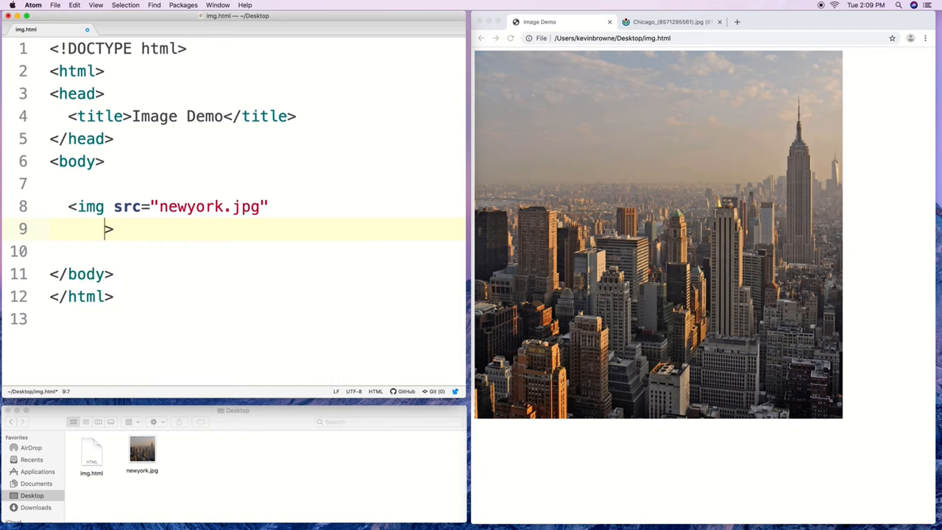
- Add height="400" and width="400" attributes to the img tag
{"action": "type", "text": "height=\"4"}
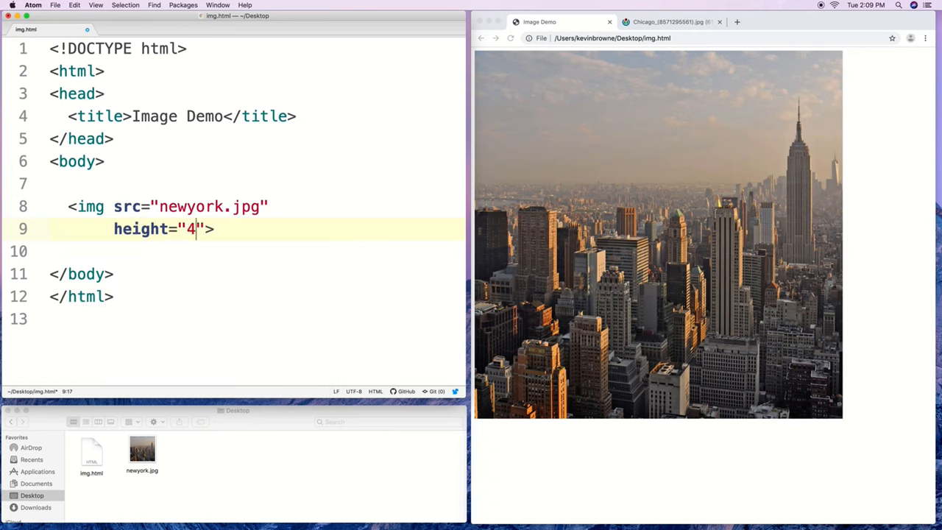
{"action": "type", "text": "00\""}
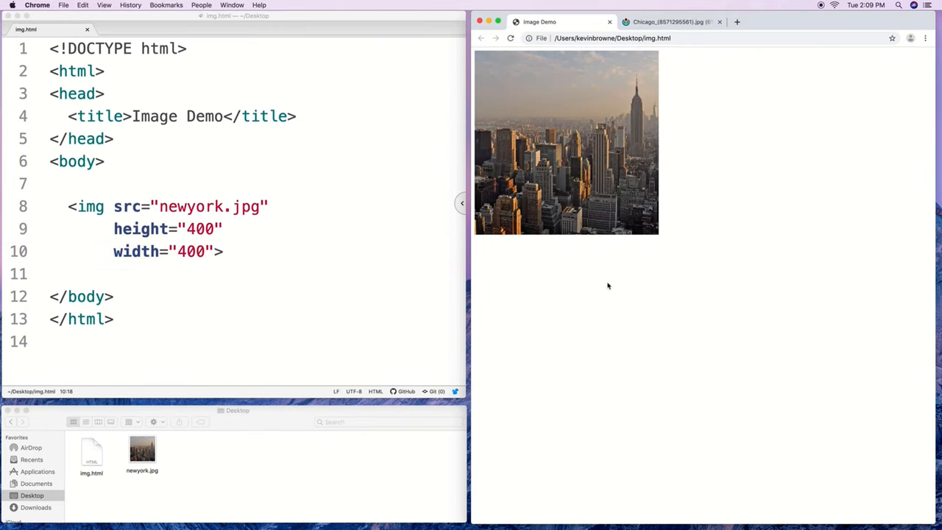
{"action": "mouse_move", "coordinate": [197, 275]}
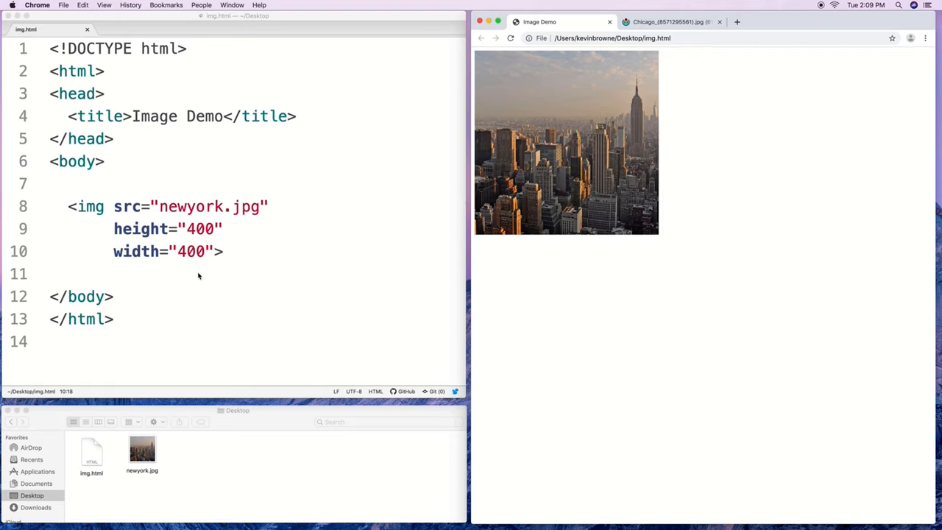
{"action": "mouse_move", "coordinate": [193, 272]}
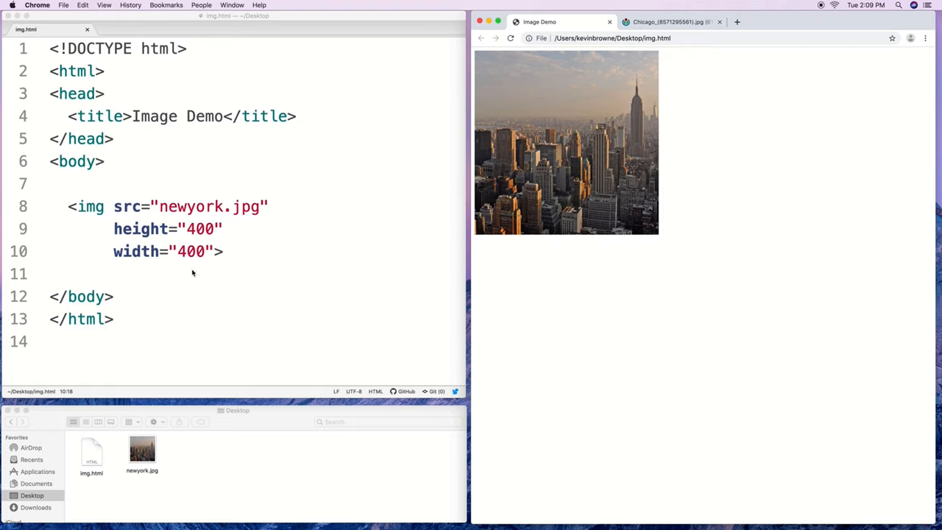
{"action": "mouse_move", "coordinate": [189, 262]}
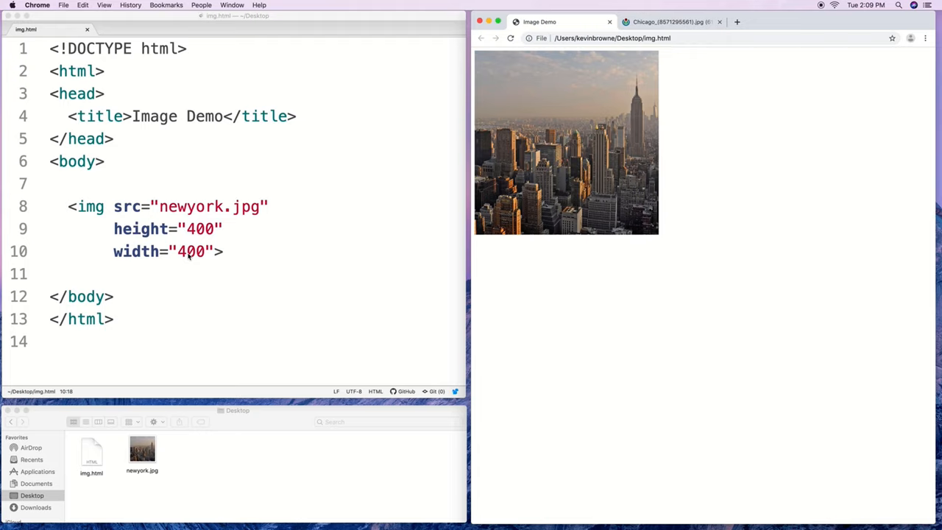
- Set the img width to 800 with height 400 and reload Chrome to see it stretched
{"action": "left_click", "coordinate": [206, 250]}
{"action": "type", "text": "8"}
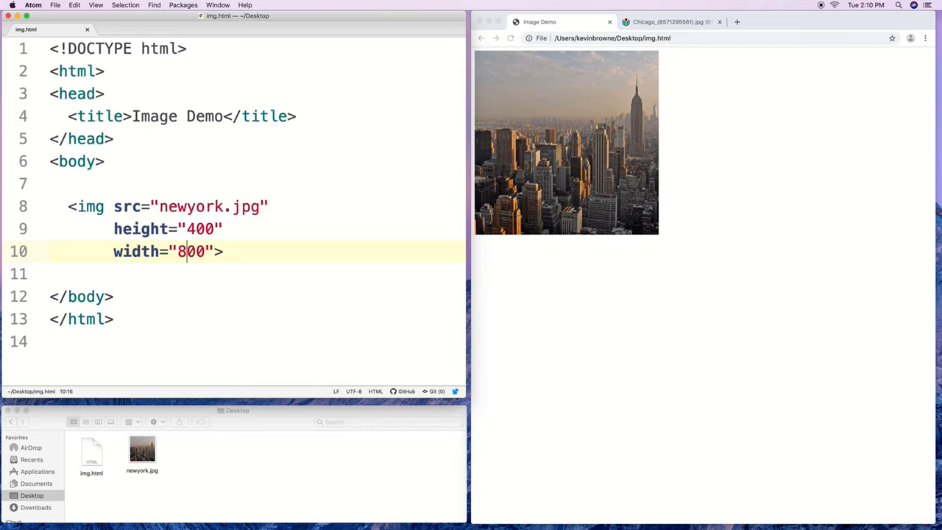
{"action": "left_click", "coordinate": [511, 38]}
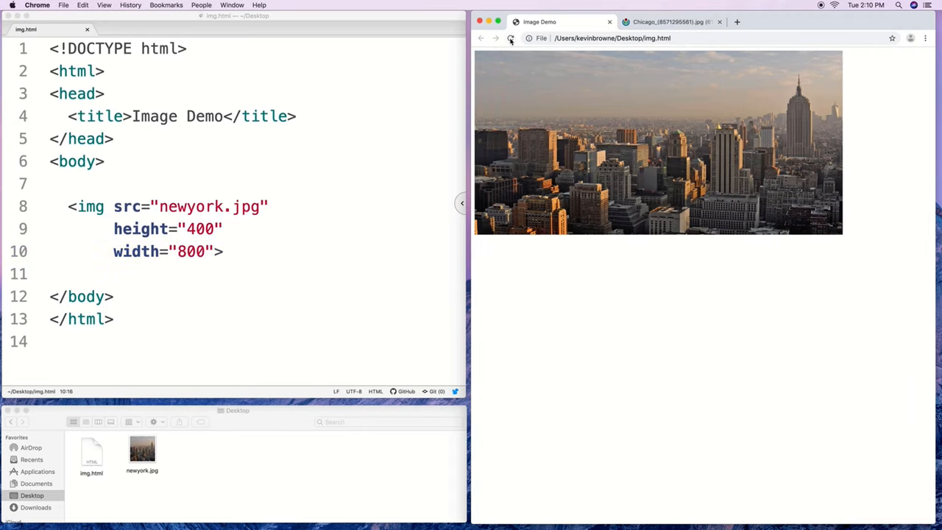
{"action": "left_click", "coordinate": [510, 38]}
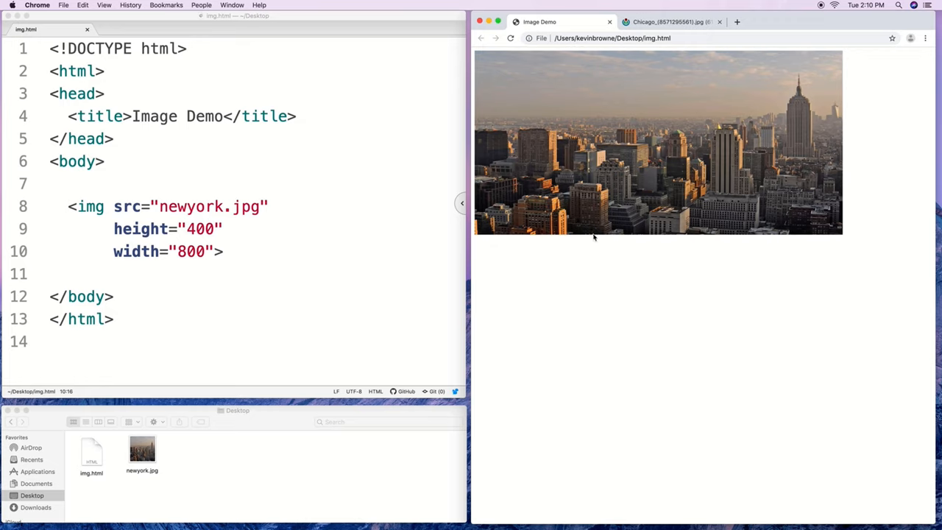
{"action": "mouse_move", "coordinate": [587, 242]}
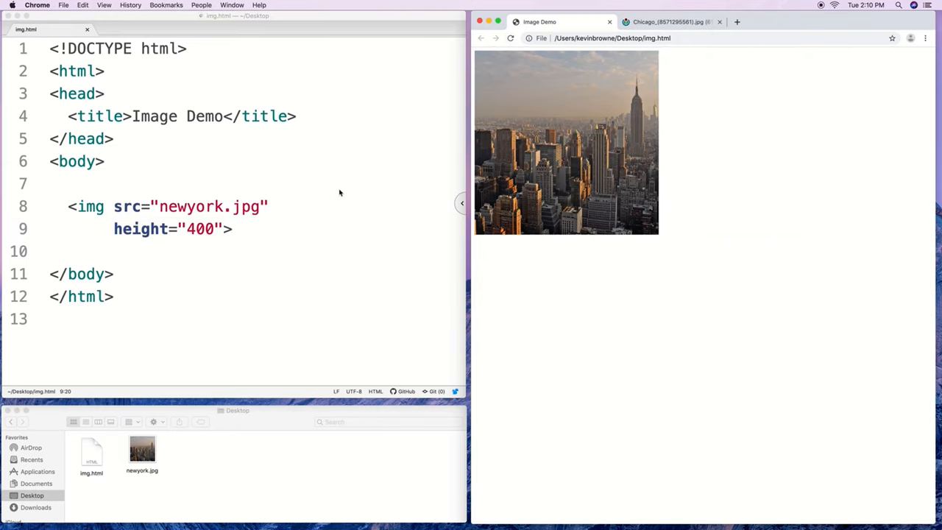
{"action": "mouse_move", "coordinate": [315, 216]}
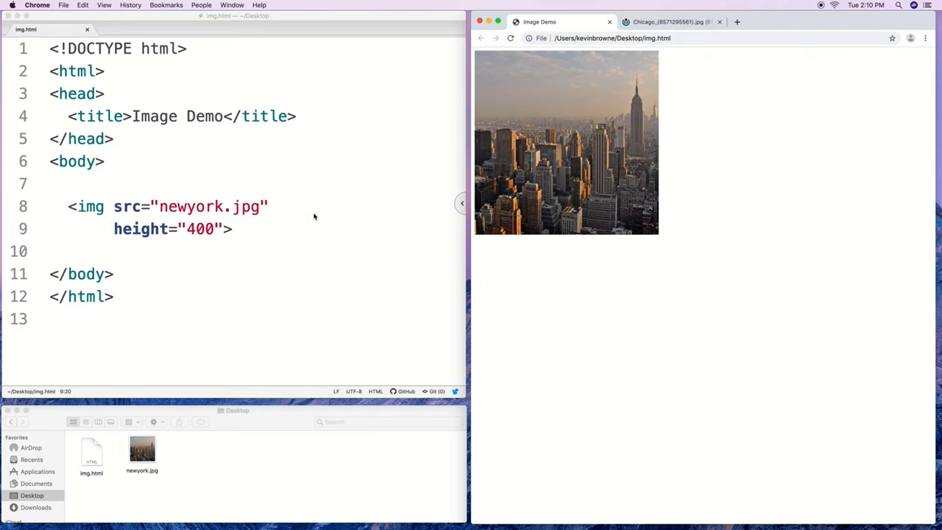
- Add width="400" then set both height and width to 800 in the img tag
{"action": "type", "text": "width=\"400\">"}
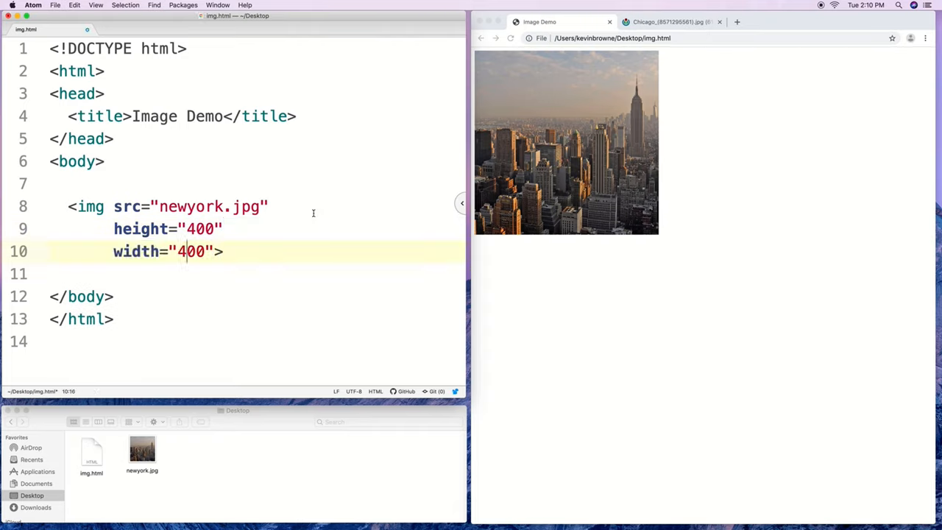
{"action": "type", "text": "800"}
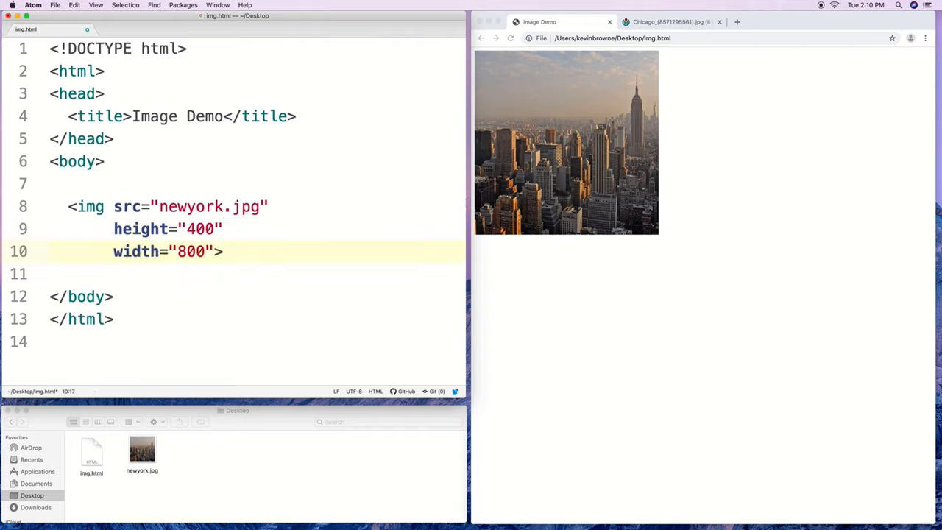
{"action": "type", "text": "800"}
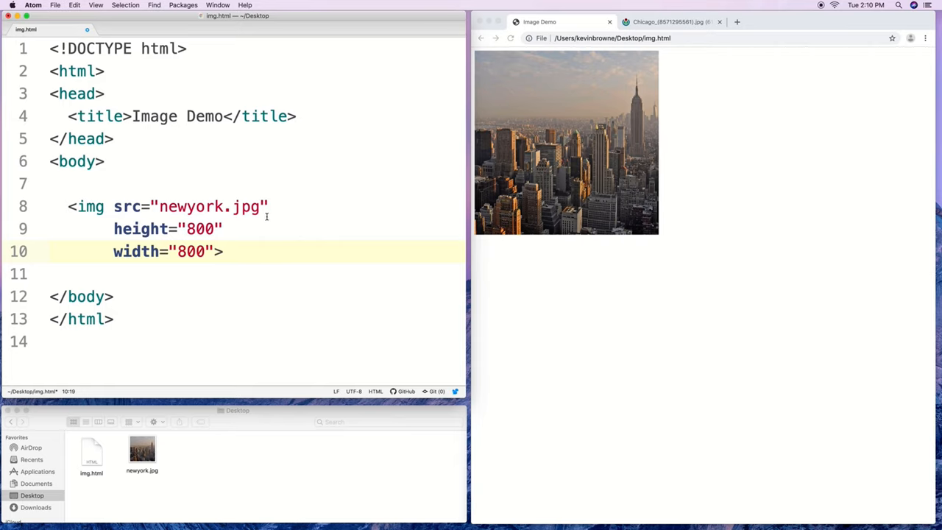
- Misspell the file as newyor.jpg and add alt="New York City" so the alt text shows
{"action": "key", "text": "Backspace"}
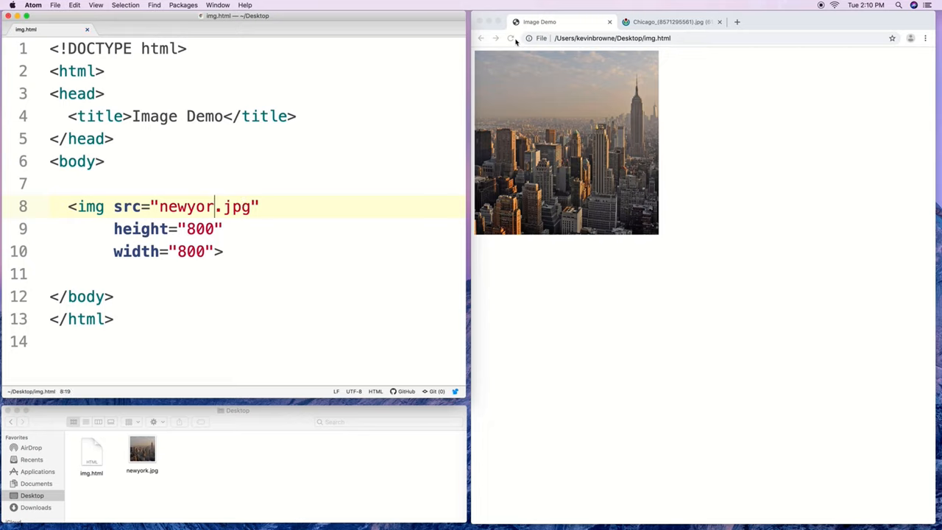
{"action": "left_click", "coordinate": [511, 38]}
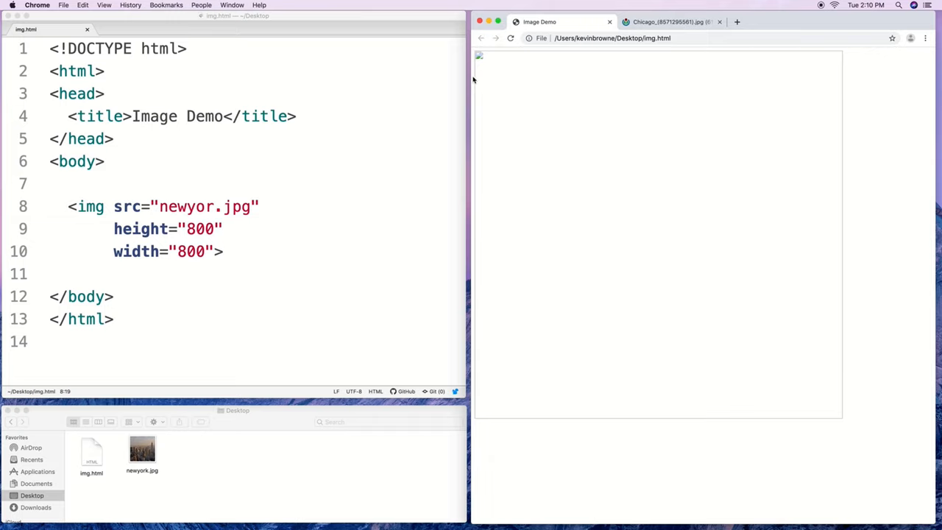
{"action": "mouse_move", "coordinate": [324, 184]}
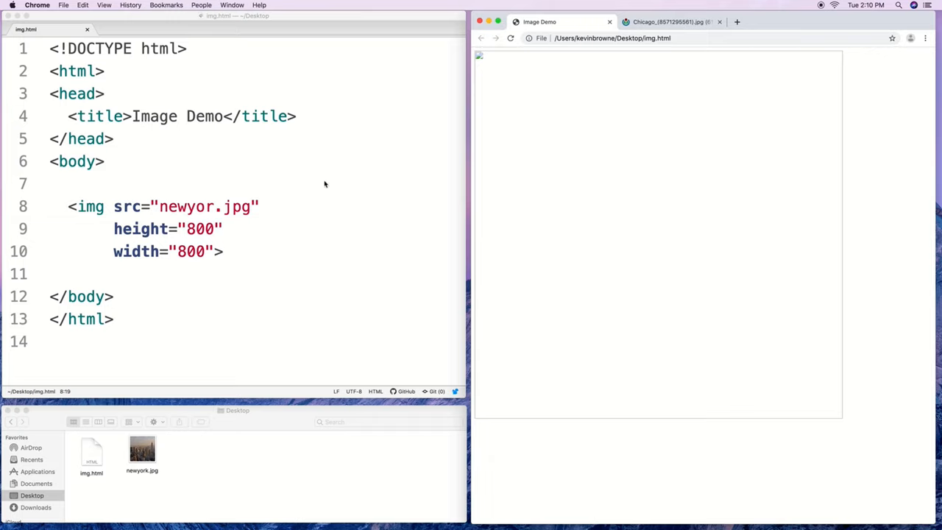
{"action": "left_click", "coordinate": [224, 251]}
{"action": "type", "text": "alt=\"\">"}
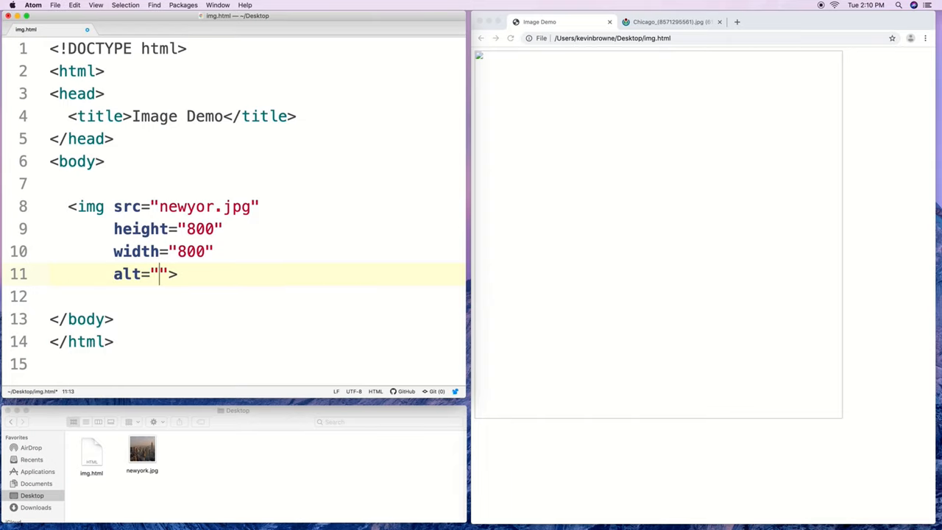
{"action": "type", "text": "New York C"}
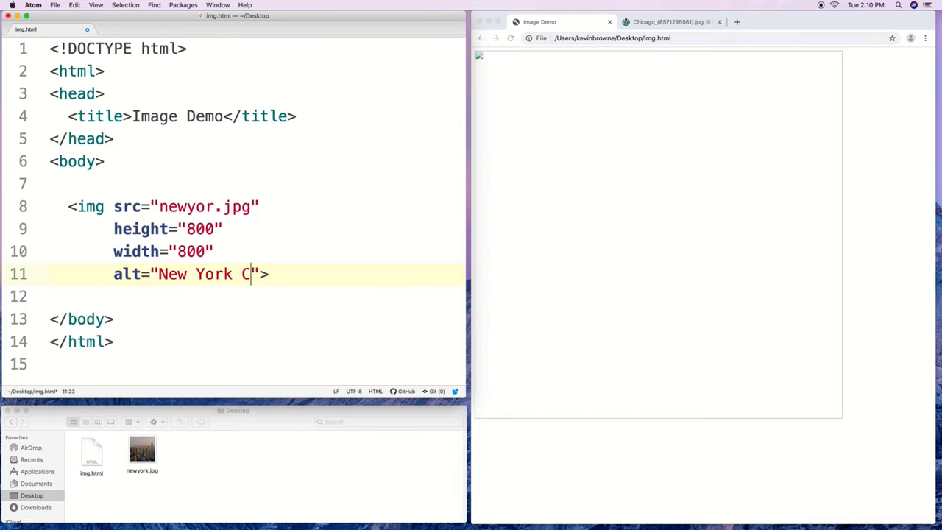
{"action": "type", "text": "ity"}
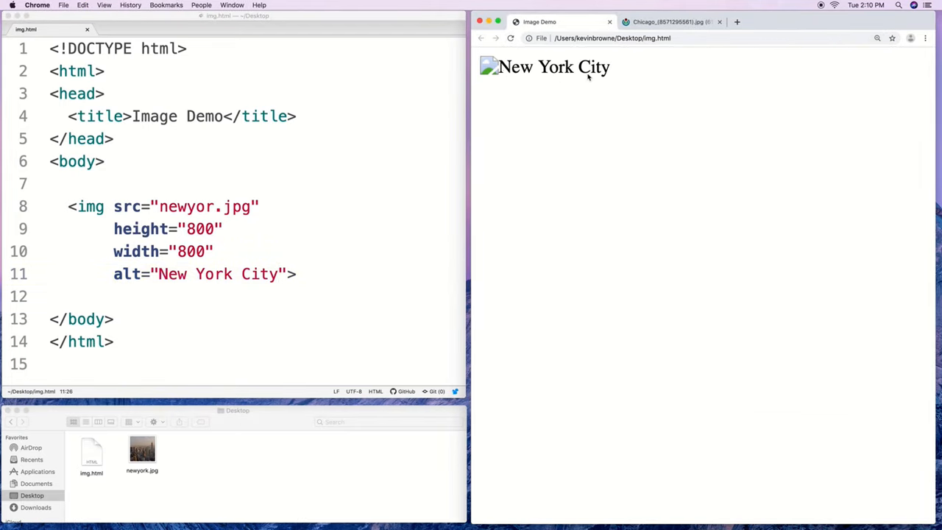
{"action": "mouse_move", "coordinate": [345, 217]}
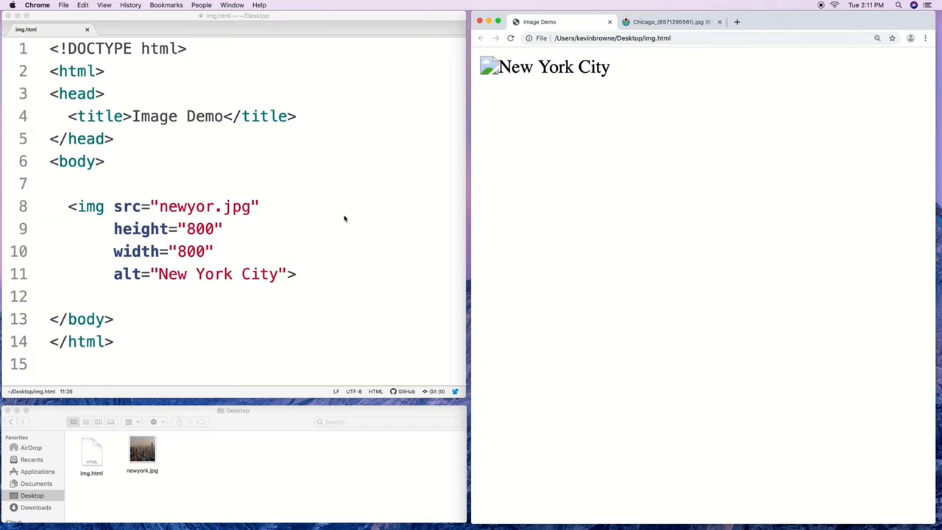
{"action": "mouse_move", "coordinate": [334, 218]}
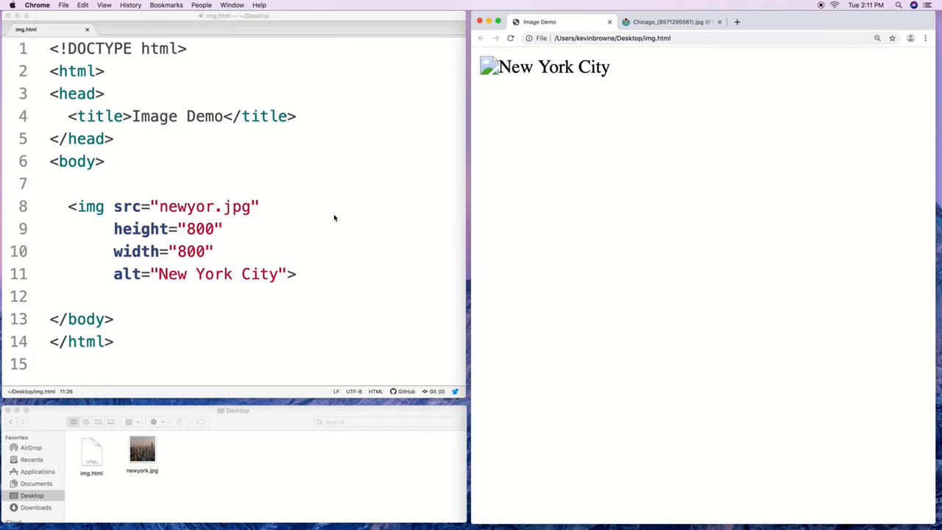
{"action": "mouse_move", "coordinate": [203, 483]}
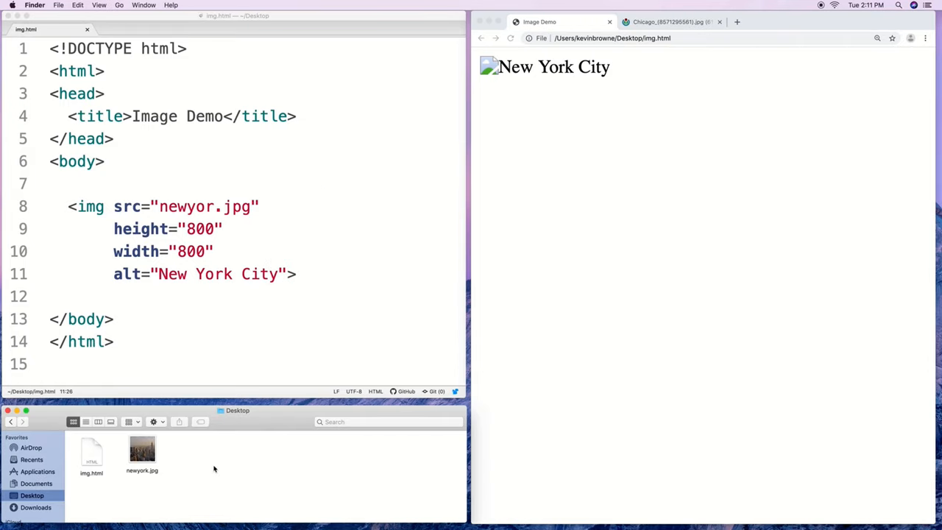
- Create a cities folder on the Desktop and set src to cities/newyork.jpg
{"action": "right_click", "coordinate": [214, 468]}
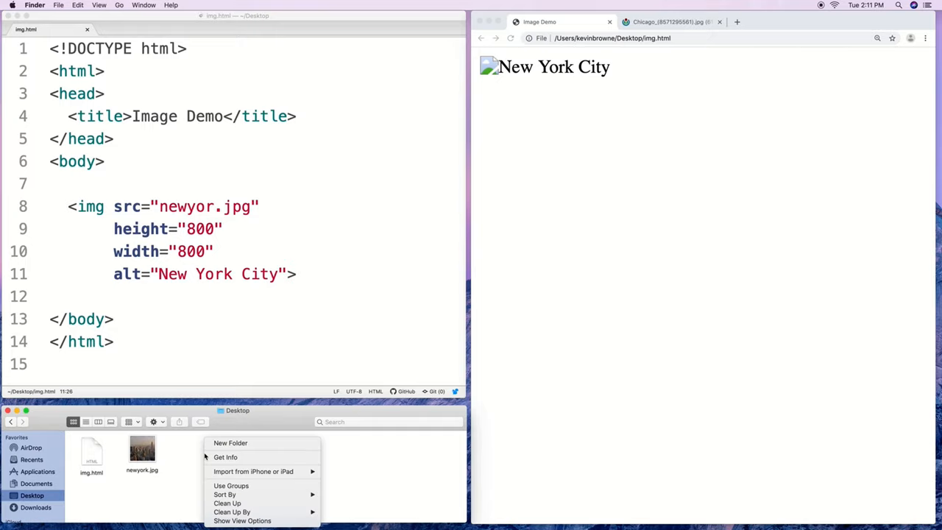
{"action": "left_click", "coordinate": [229, 441]}
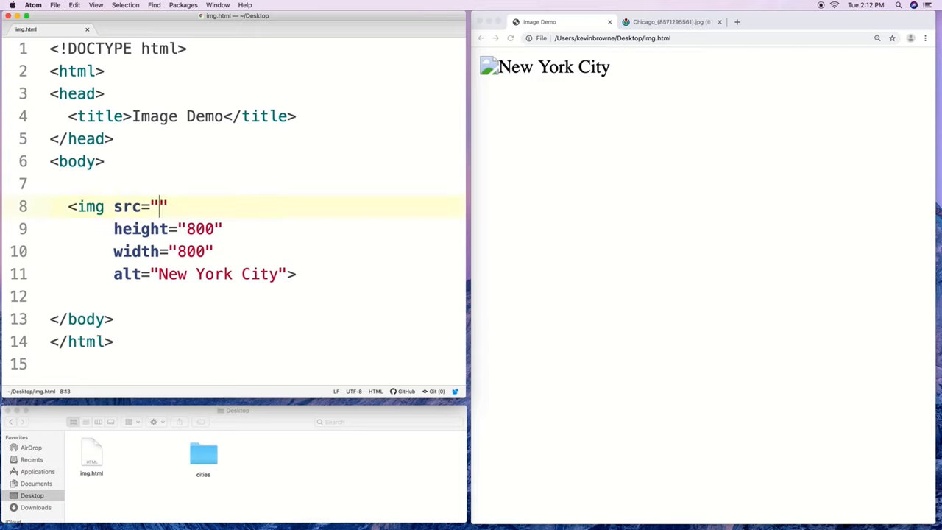
{"action": "type", "text": "cities/newyork.jpg"}
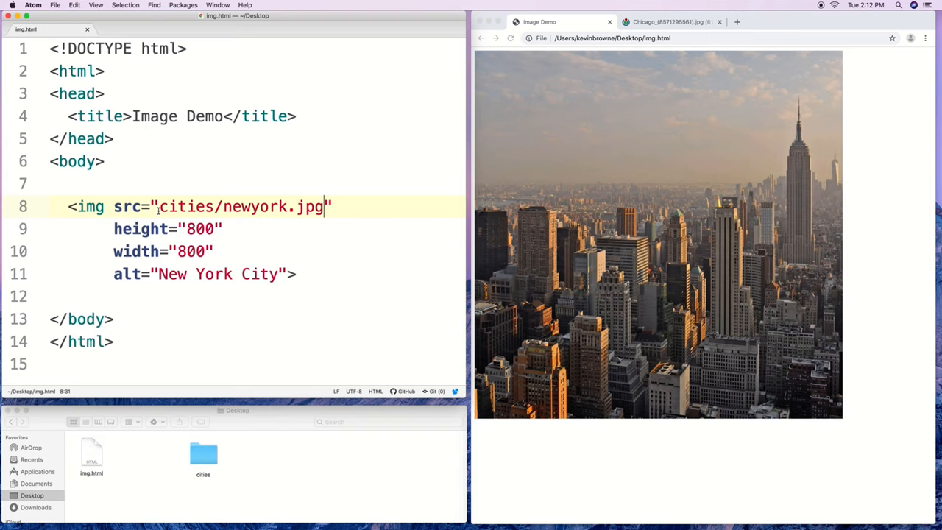
- Replace cities/newyork.jpg with the Wikimedia Chicago URL and alt text Chicago
{"action": "left_click_drag", "start_coordinate": [159, 206], "coordinate": [322, 206]}
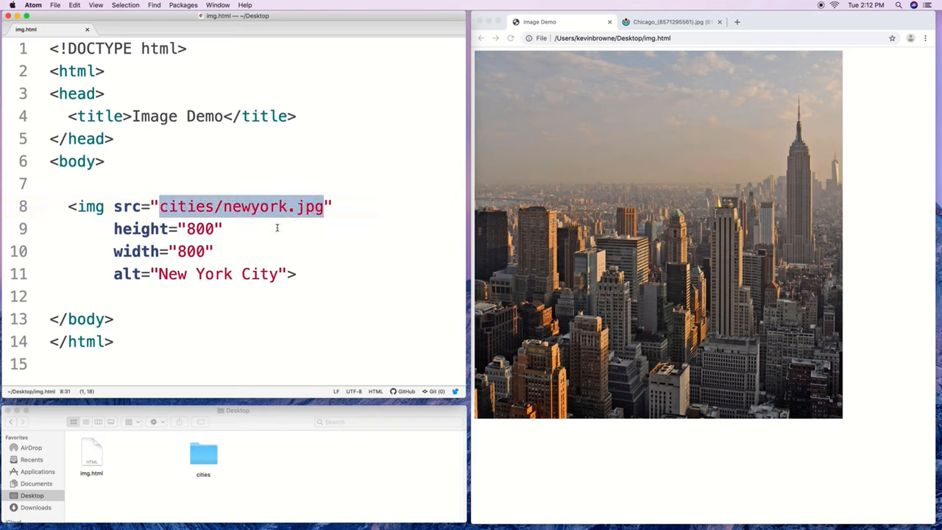
{"action": "left_click", "coordinate": [224, 230]}
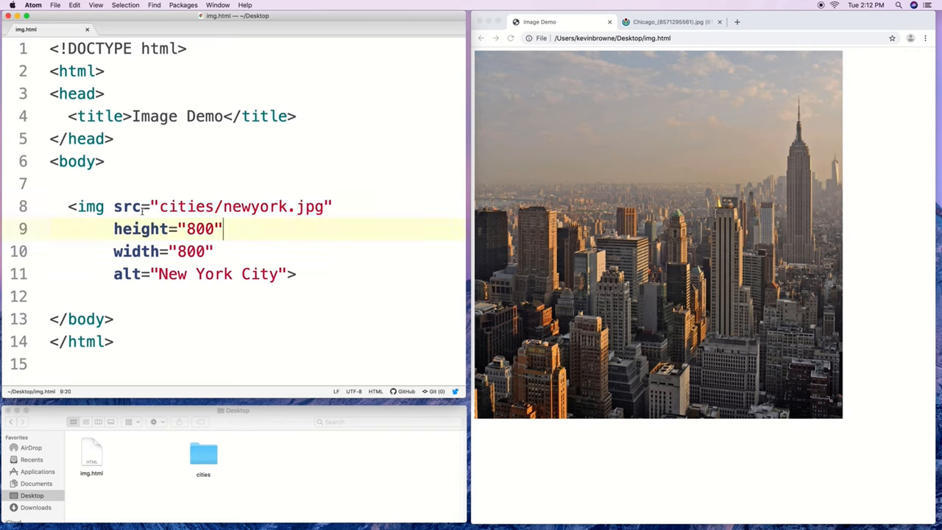
{"action": "double_click", "coordinate": [126, 206]}
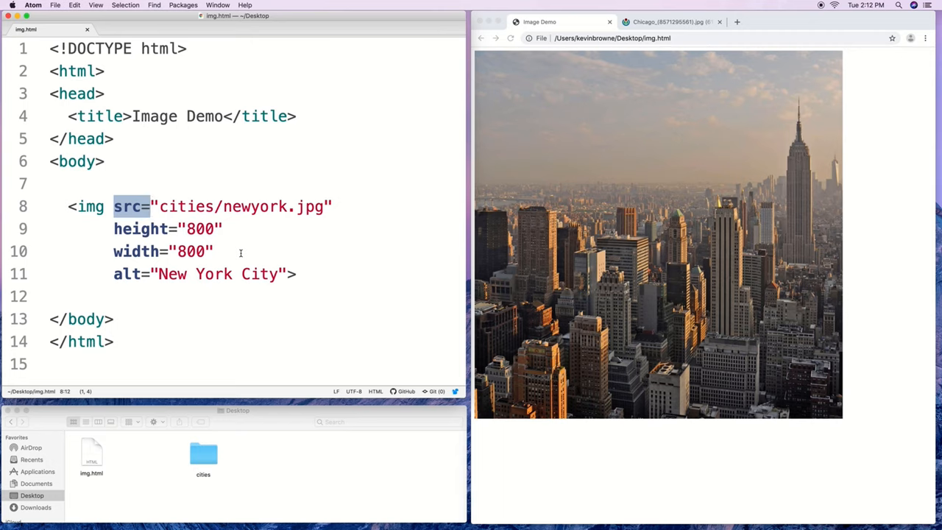
{"action": "mouse_move", "coordinate": [391, 184]}
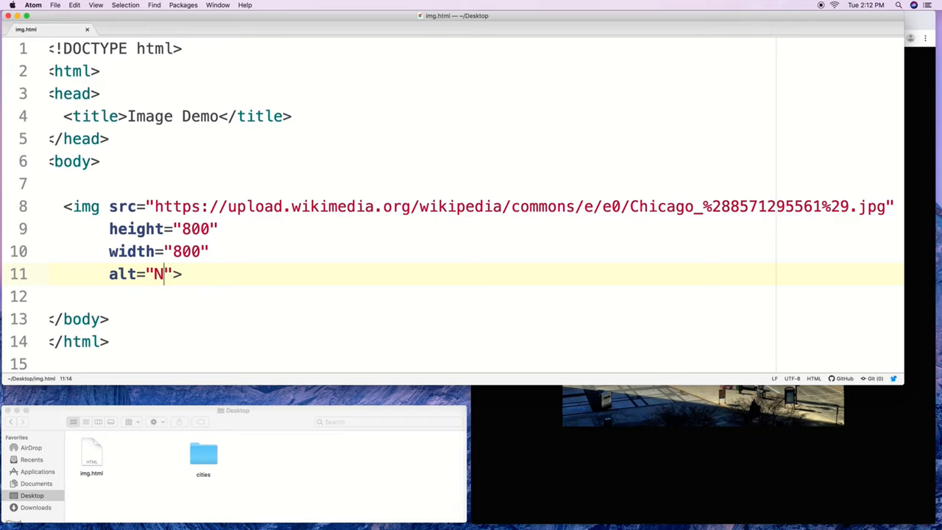
{"action": "type", "text": "hicago"}
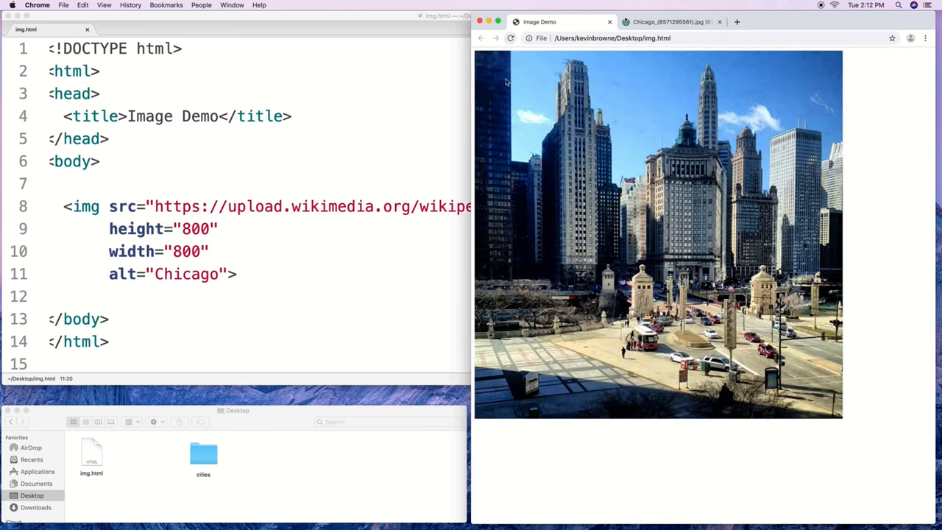
{"action": "mouse_move", "coordinate": [762, 256]}
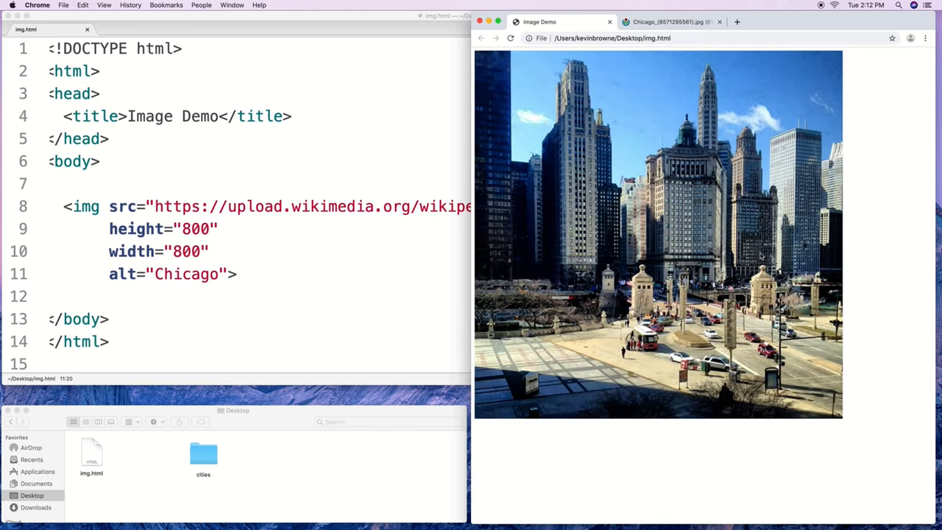